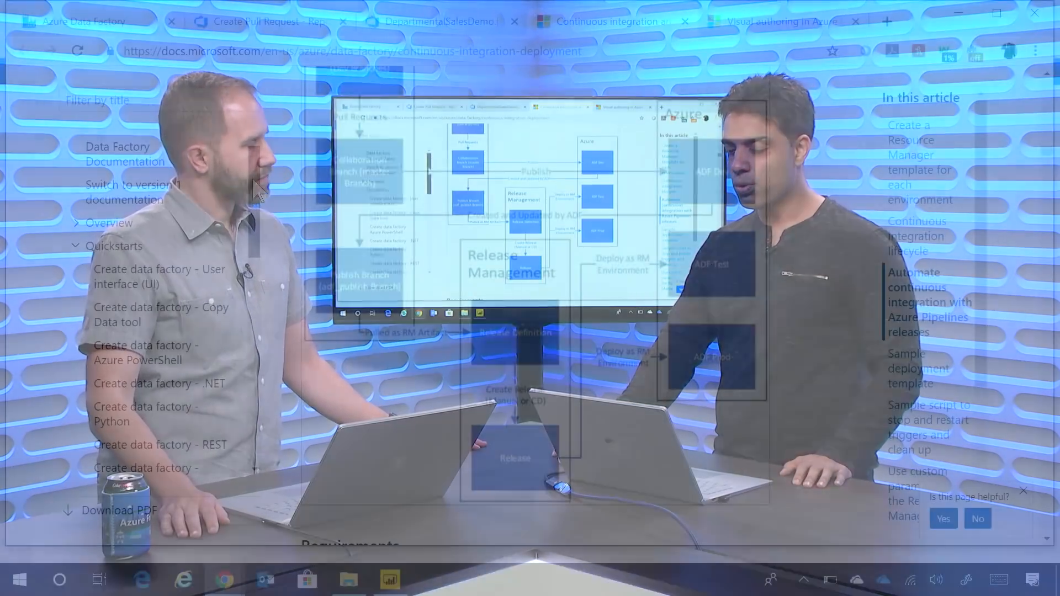
Open 'Visually author data factories' and jump through Azure Repos Git to the GitHub integration section
left_click(160, 245)
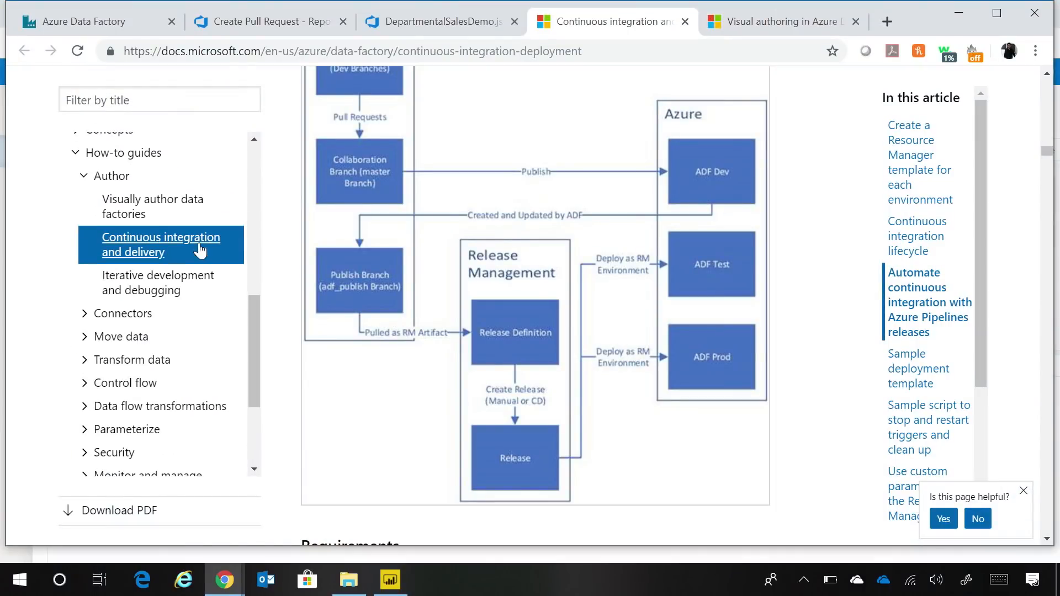
mouse_move(130, 203)
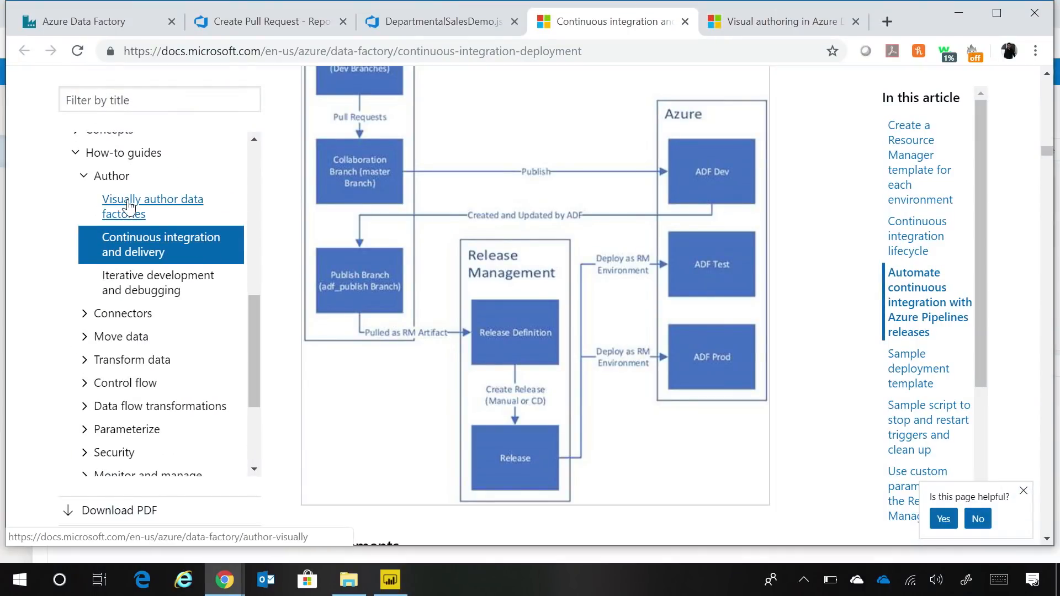
left_click(133, 206)
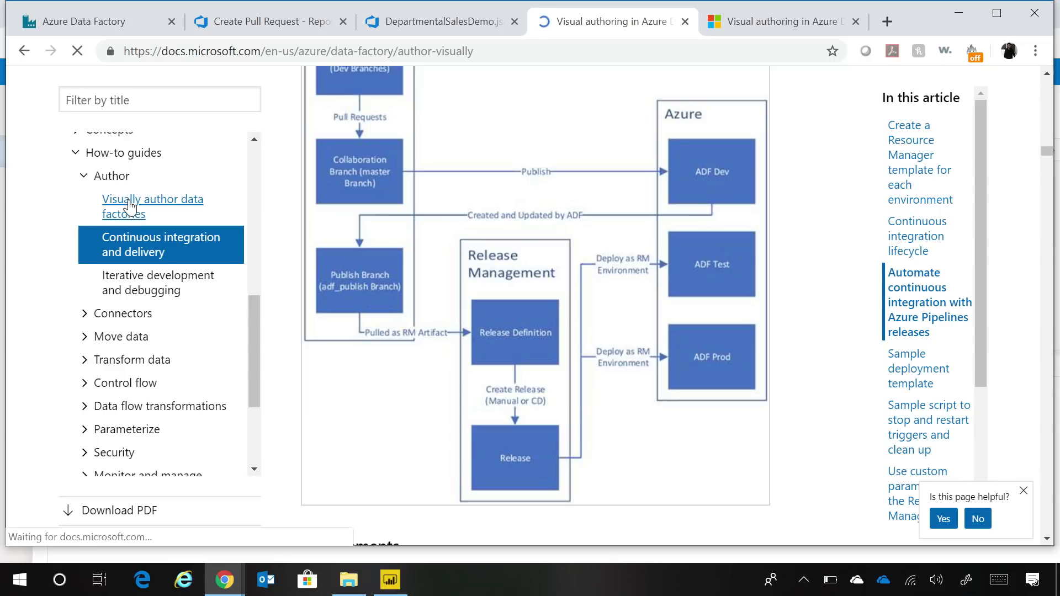
left_click(153, 206)
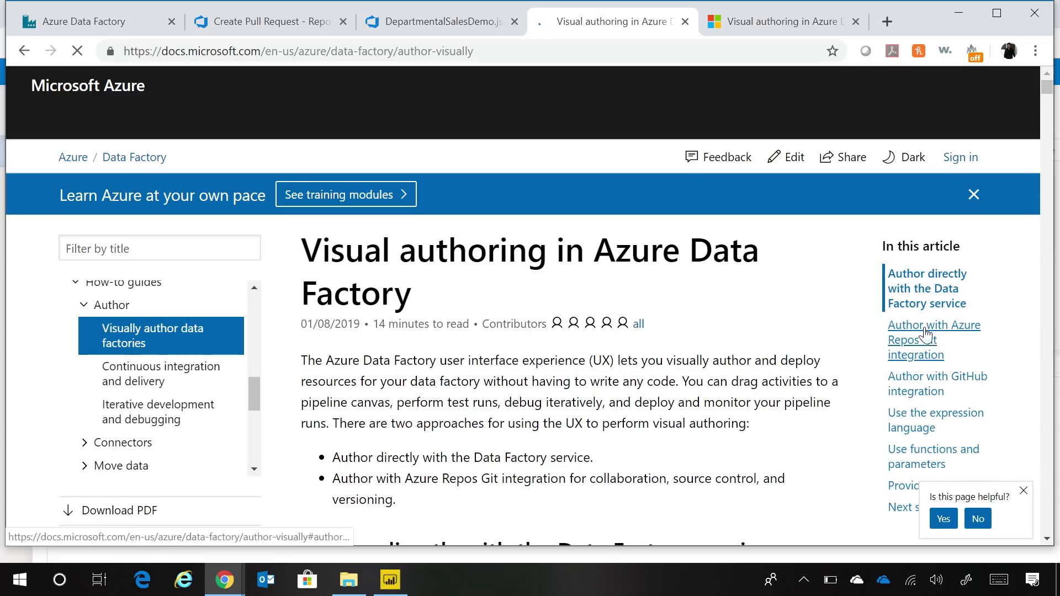
left_click(933, 339)
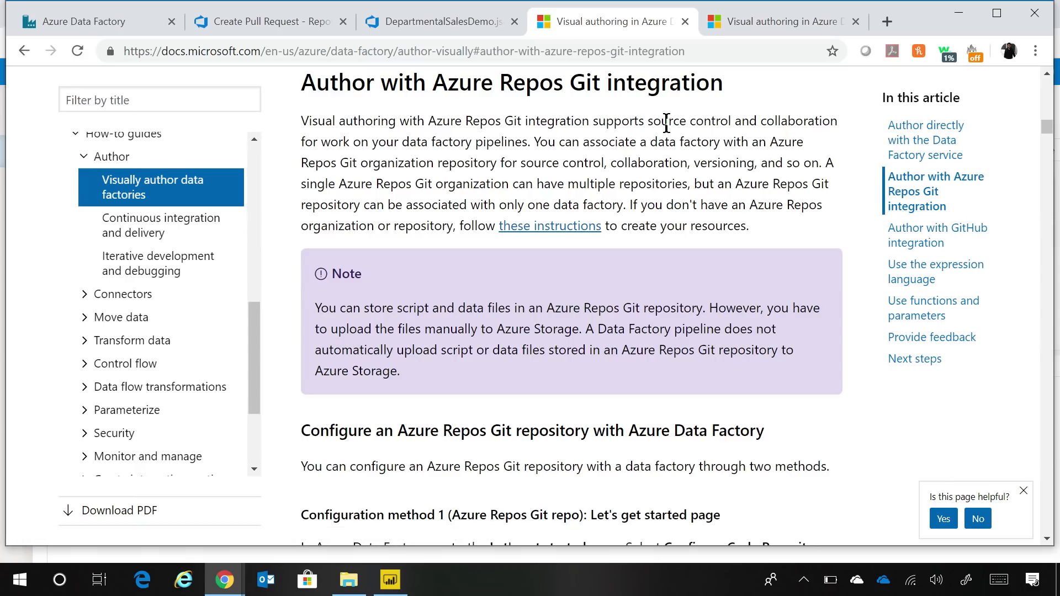
mouse_move(907, 236)
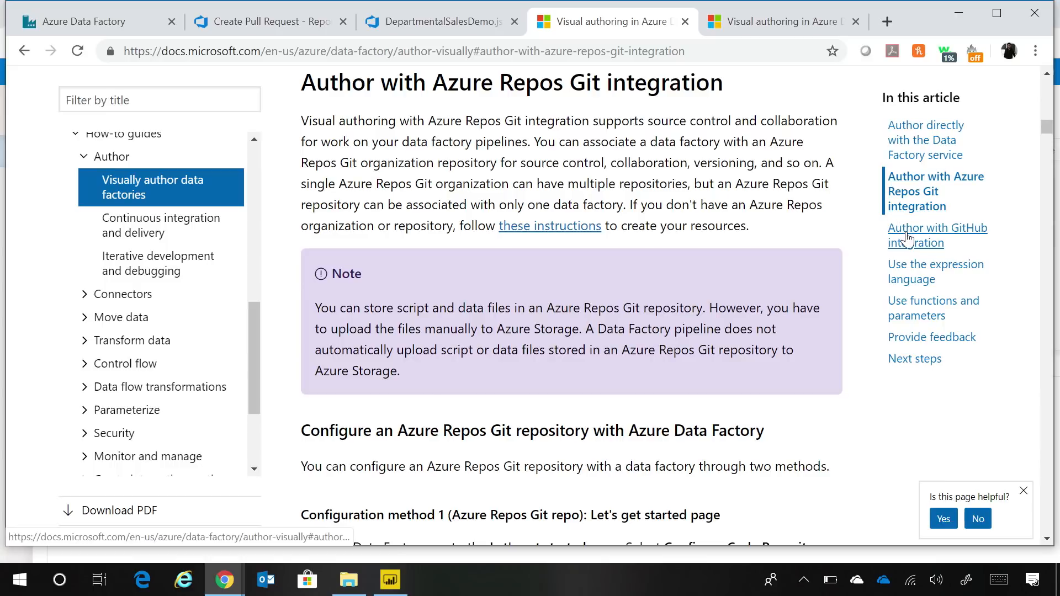
left_click(918, 235)
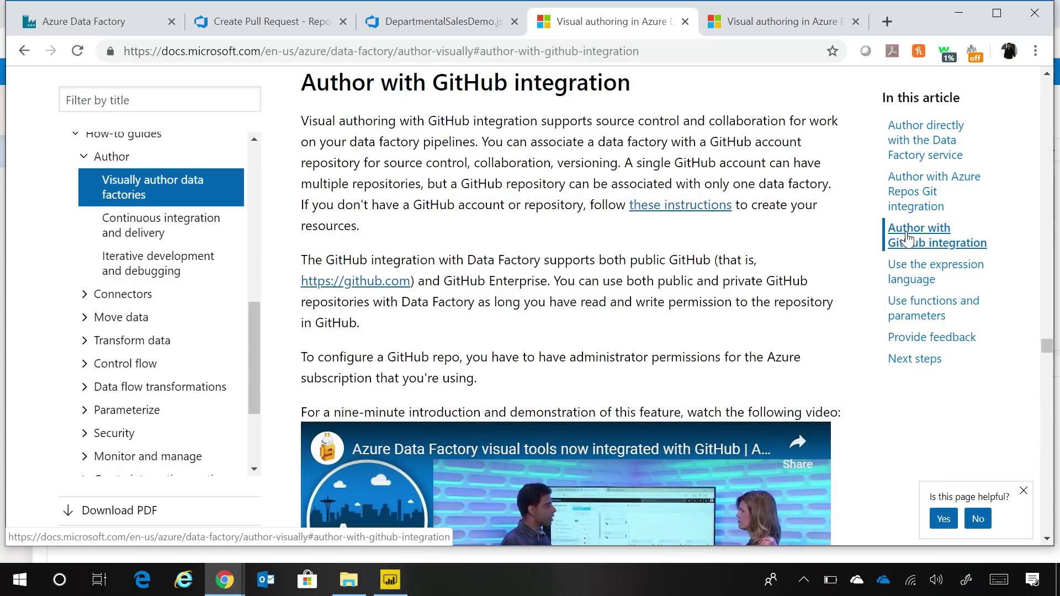